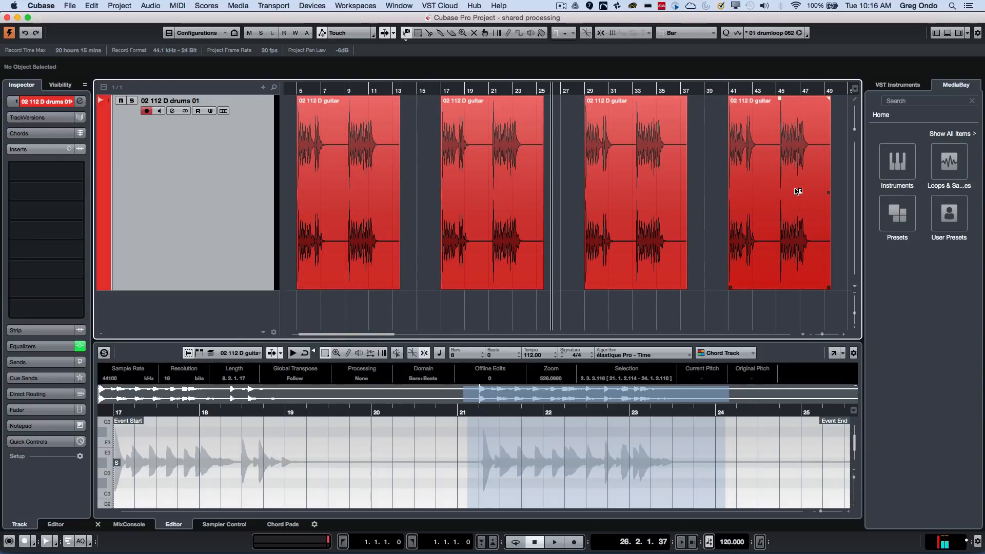
# Mark a range inside the third guitar event and open the Audio > Process > Fade Out dialog.
pyautogui.rightClick(797, 192)
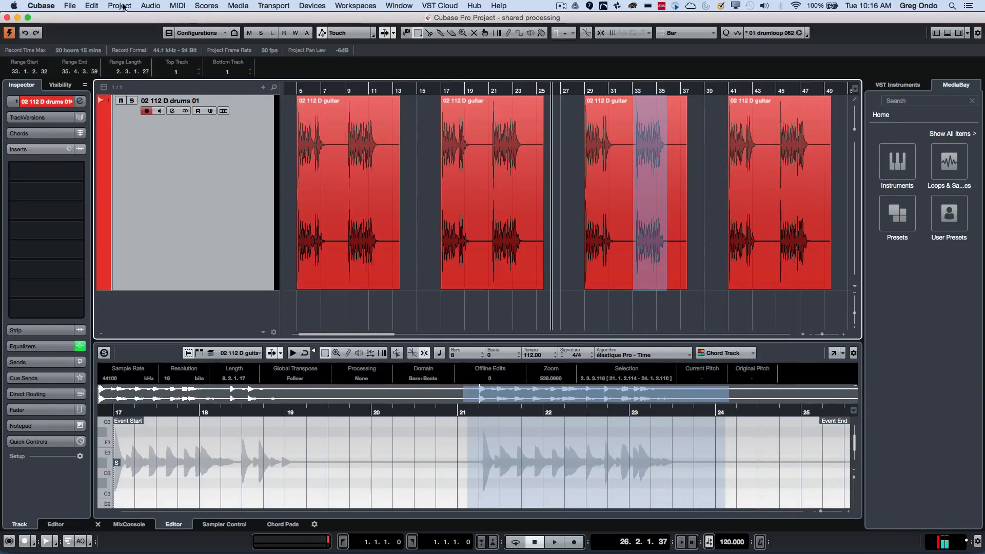
pyautogui.click(149, 5)
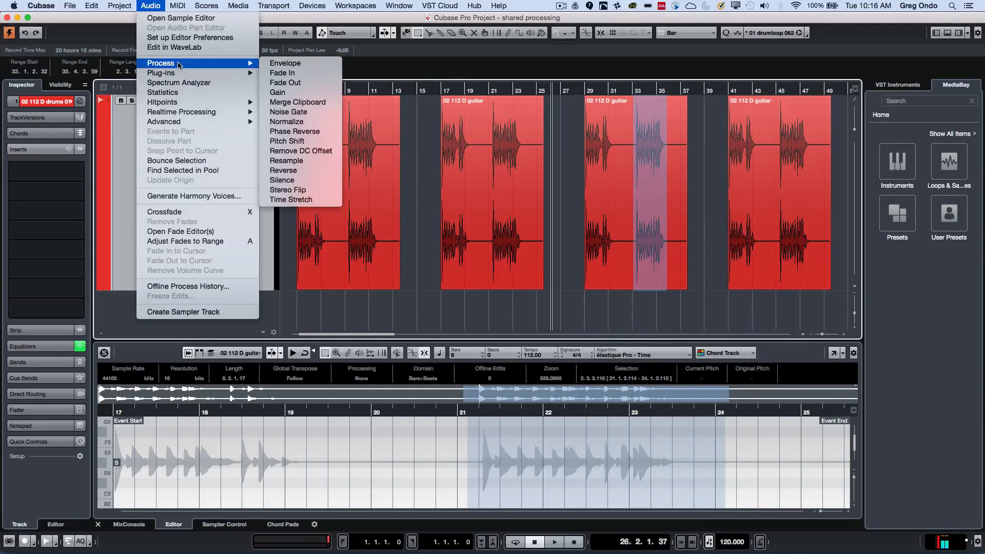
pyautogui.moveTo(284, 82)
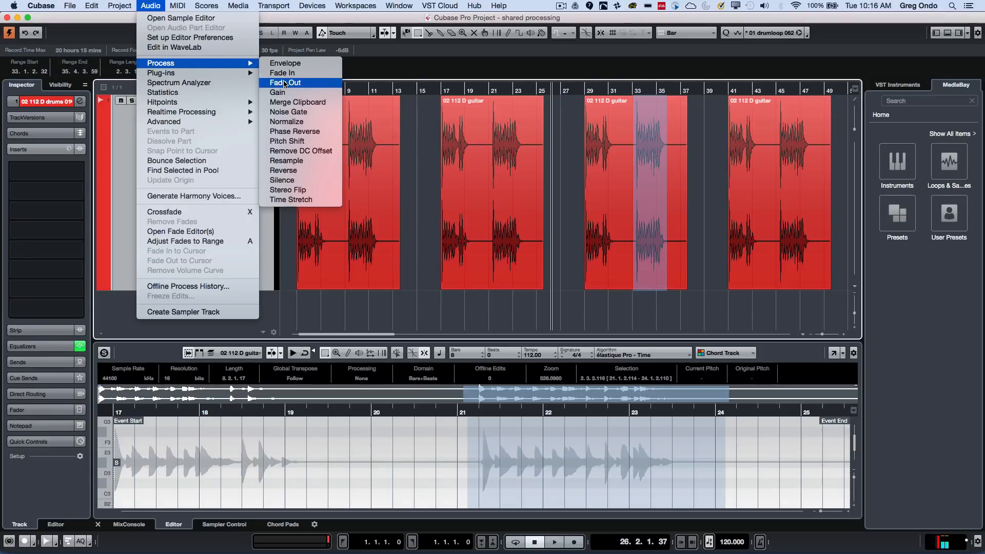
pyautogui.click(285, 82)
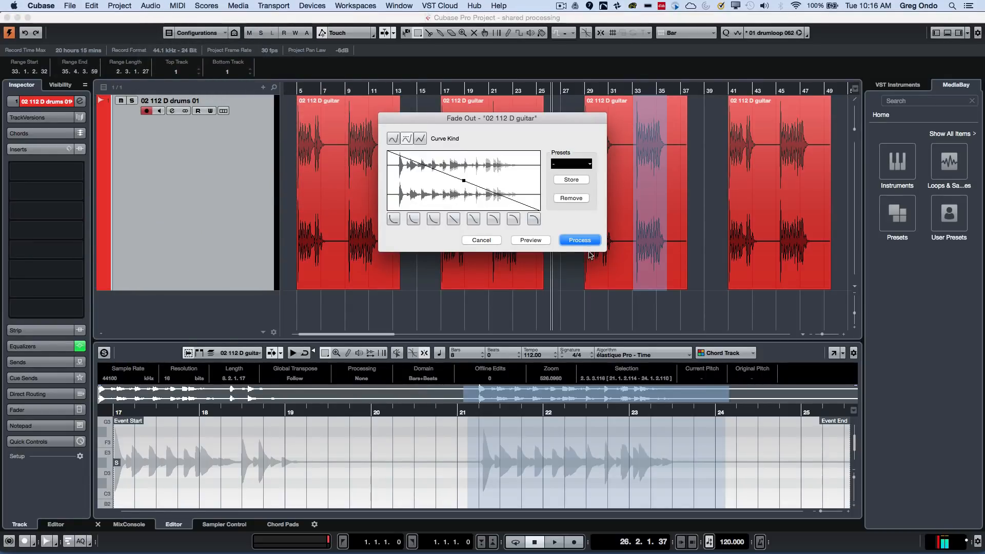
# Process the Fade Out and answer the shared-audio warning with New Version.
pyautogui.click(578, 240)
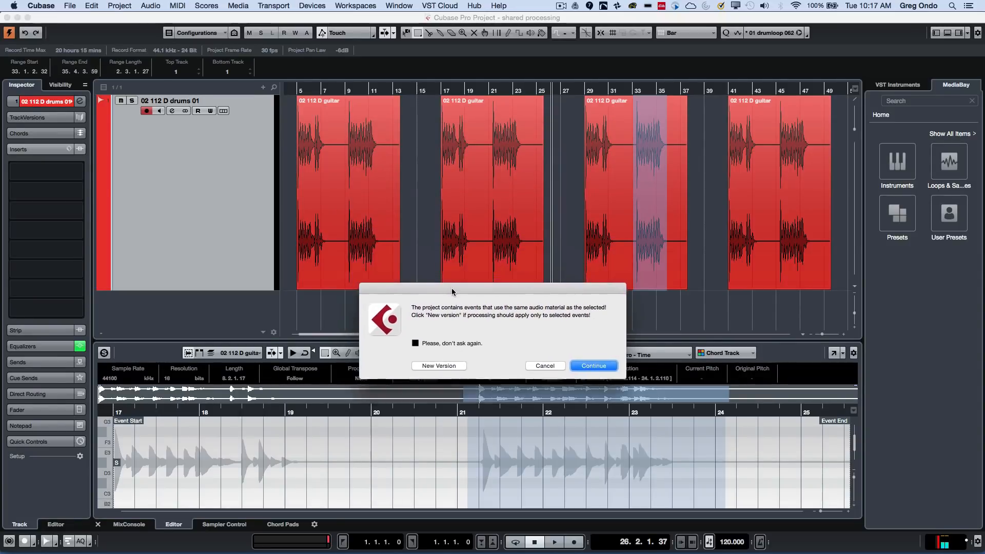
pyautogui.moveTo(451, 290); pyautogui.dragTo(486, 306)
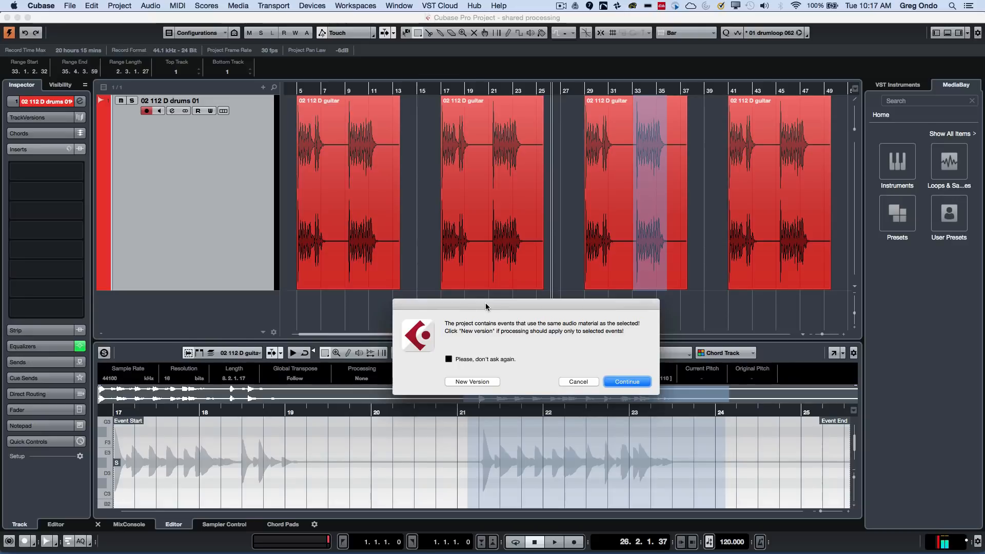
pyautogui.moveTo(544, 305)
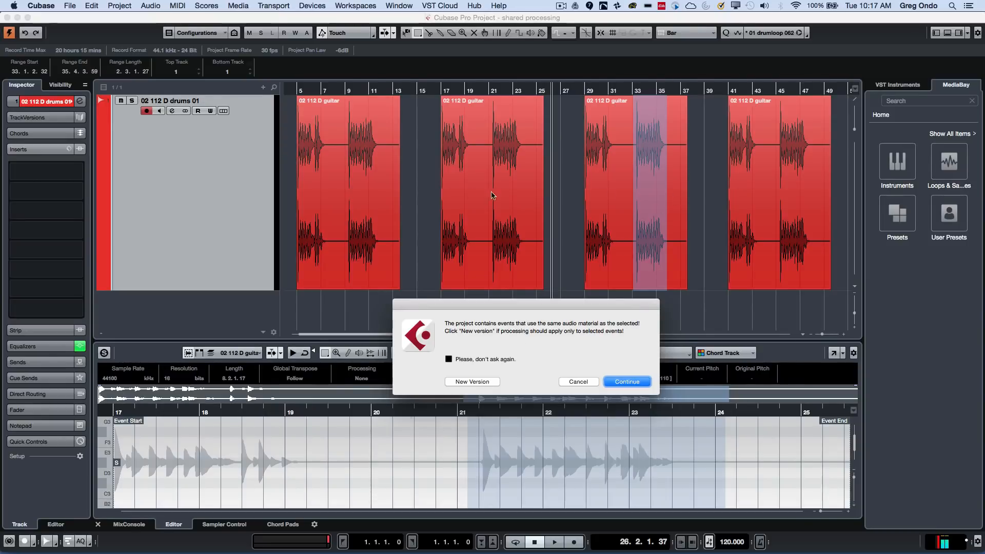
pyautogui.moveTo(648, 165)
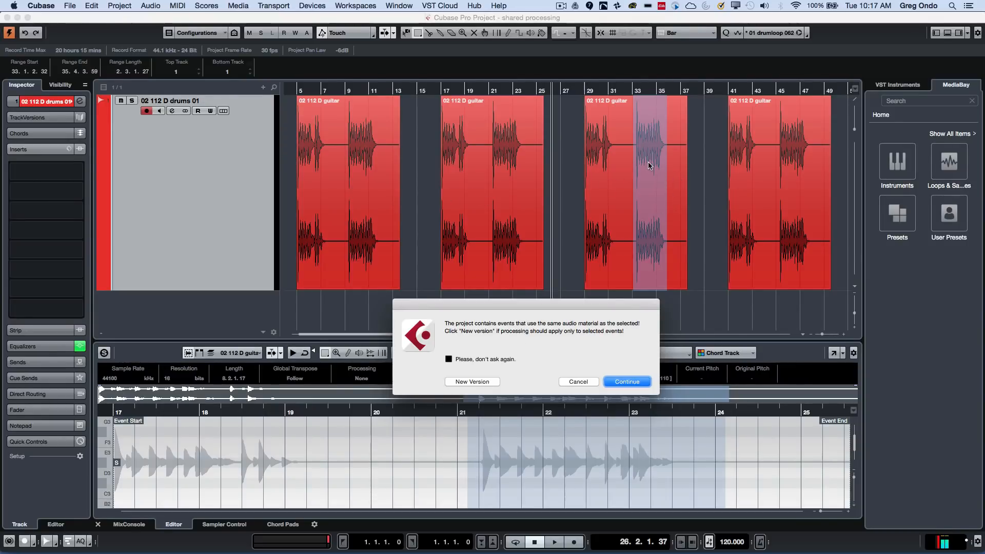
pyautogui.moveTo(496, 375)
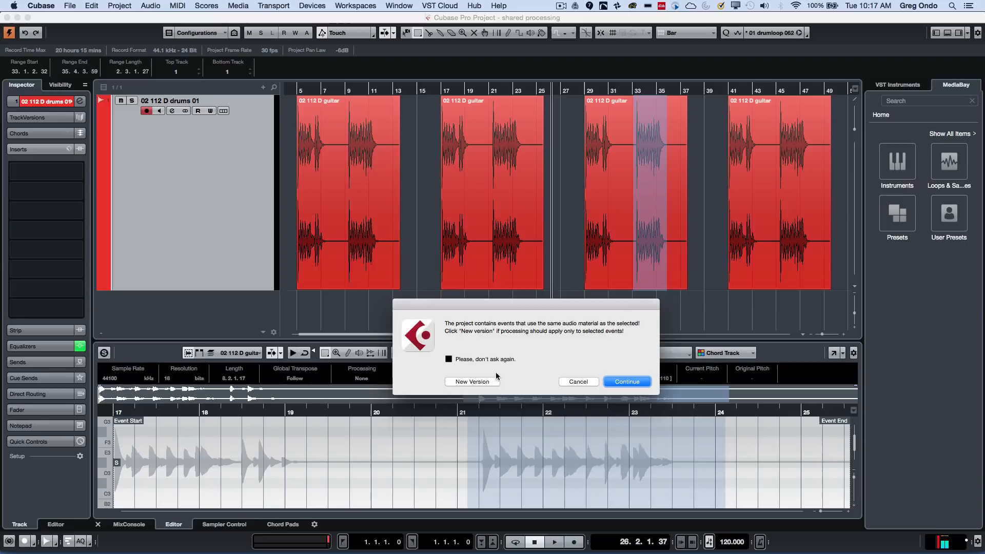
pyautogui.click(472, 381)
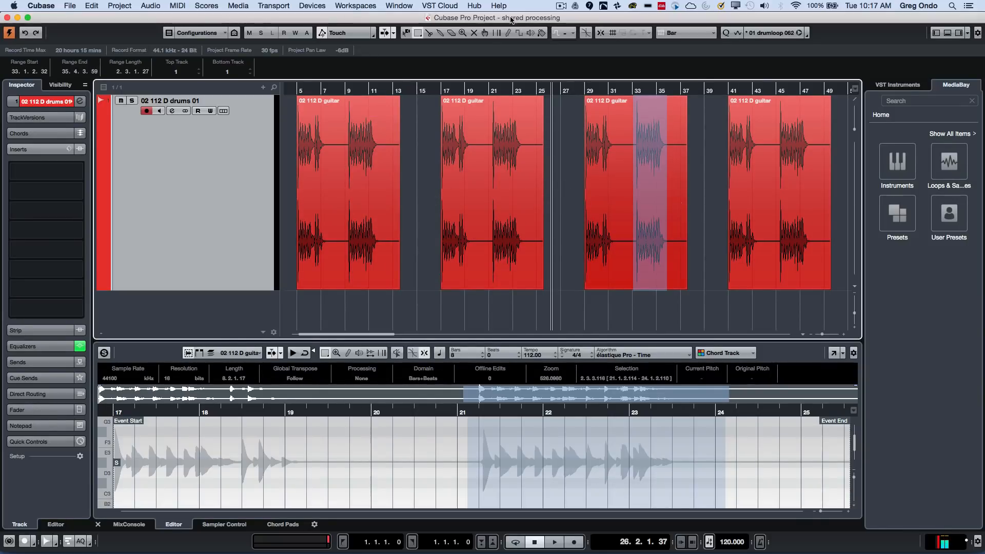
# Run Audio > Process > Fade Out again and choose Continue in the shared-audio warning.
pyautogui.click(150, 5)
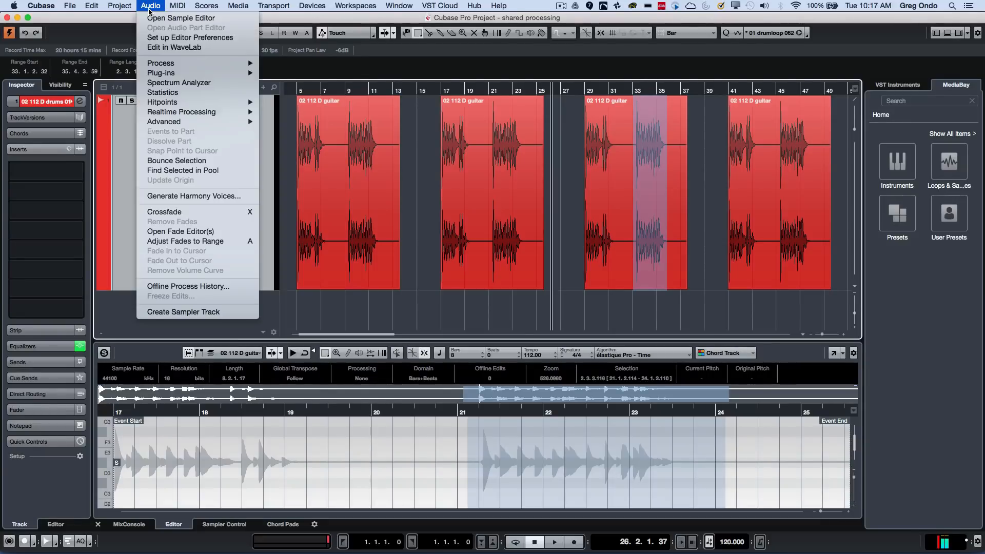
pyautogui.moveTo(182, 112)
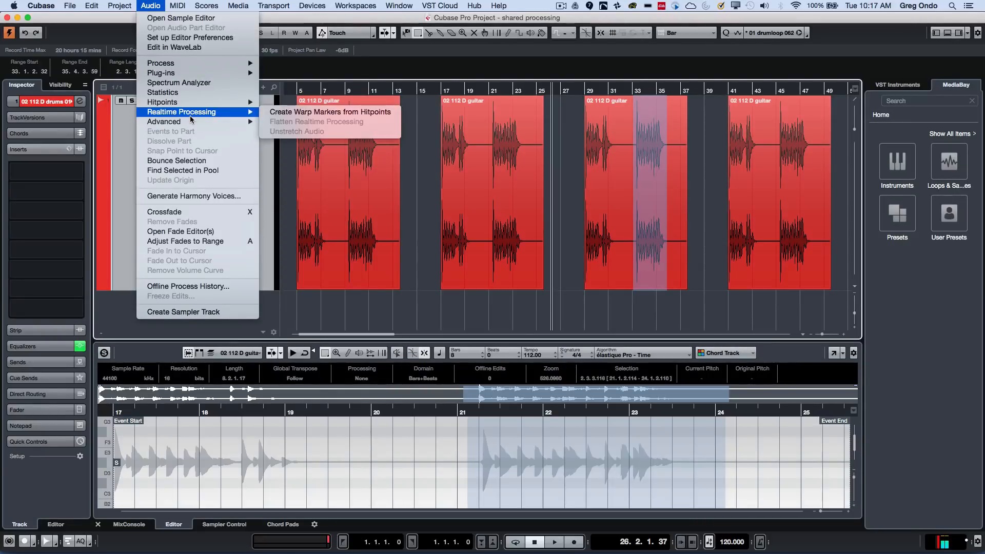
pyautogui.moveTo(160, 62)
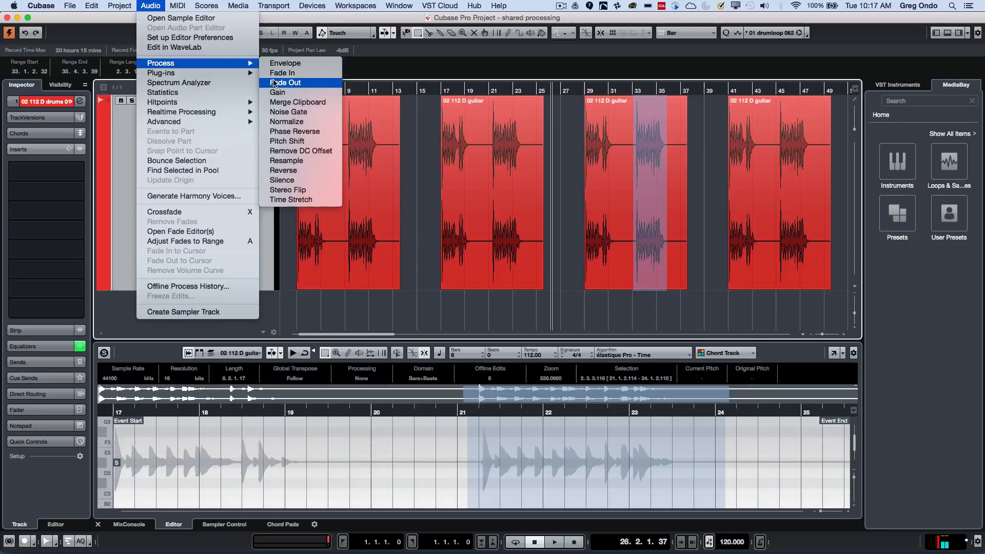
pyautogui.click(285, 82)
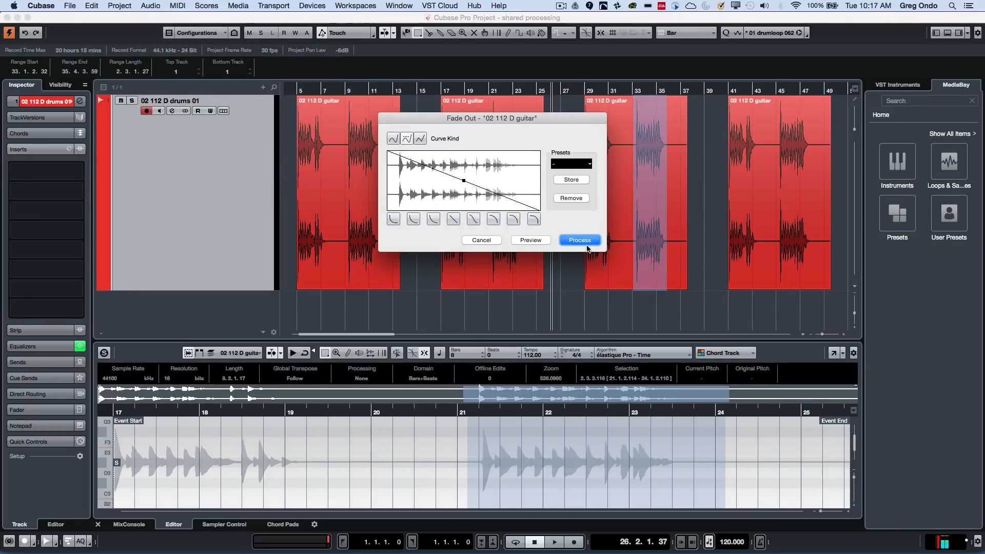
pyautogui.click(578, 240)
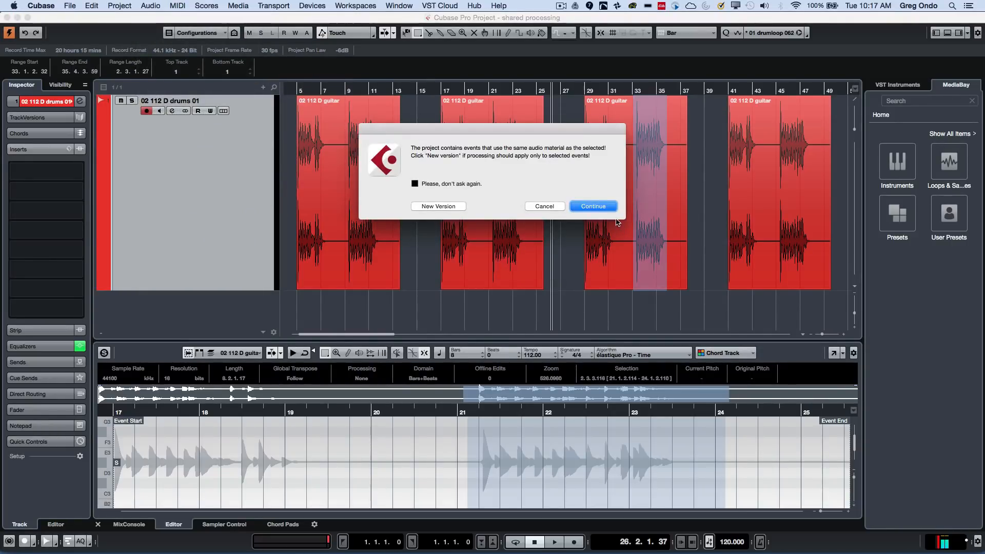
pyautogui.moveTo(672, 148)
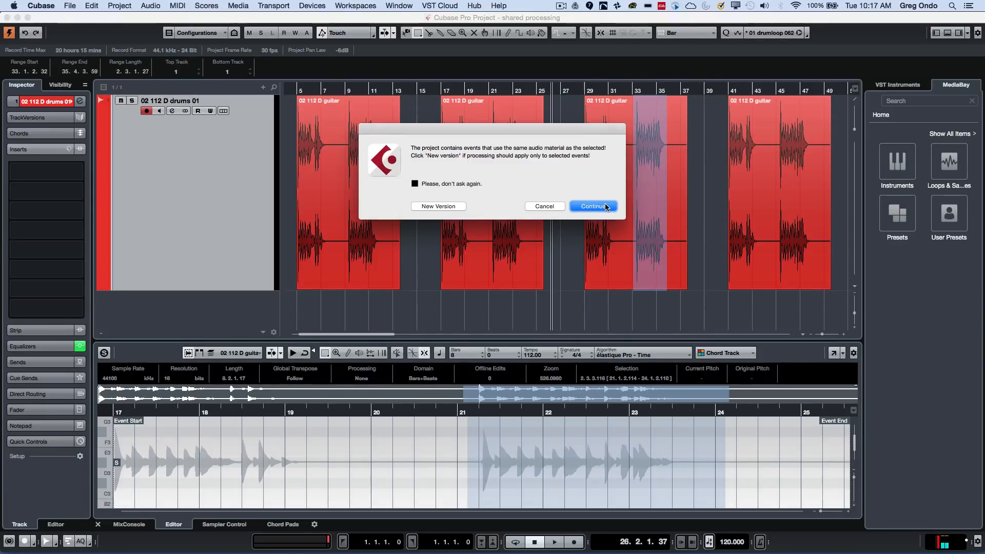
pyautogui.click(592, 207)
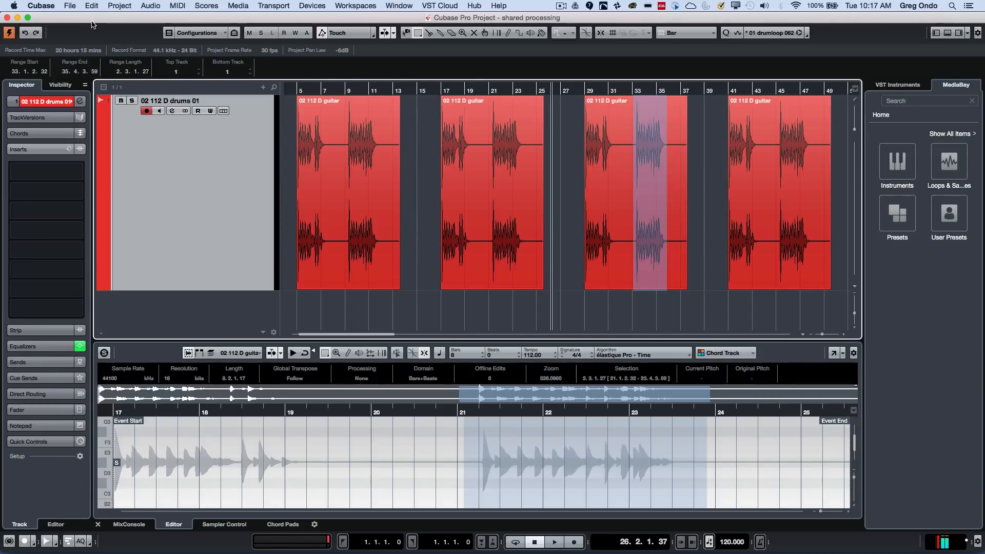
# Run Fade Out again, tick 'Please, don't ask again' in the shared-audio warning, and close it.
pyautogui.click(150, 6)
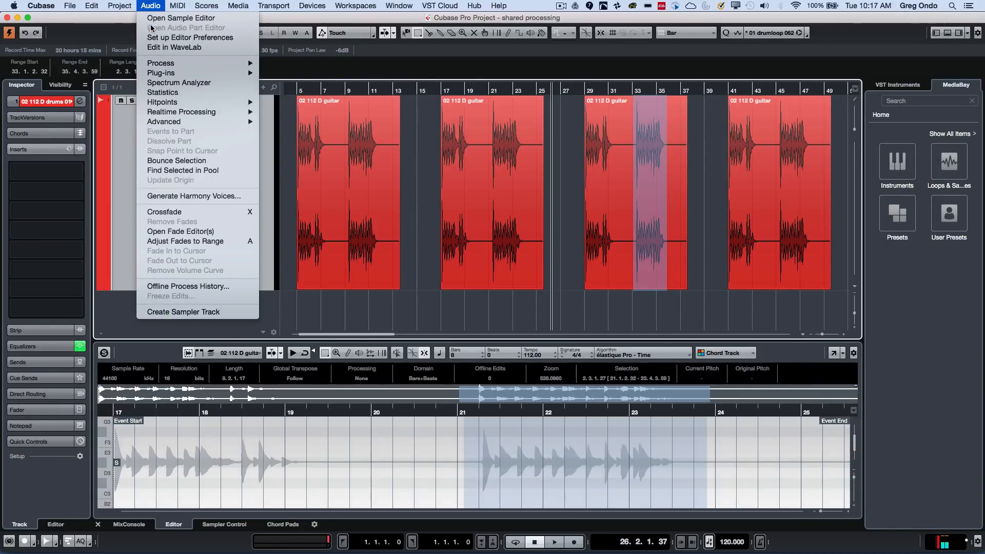
pyautogui.moveTo(161, 62)
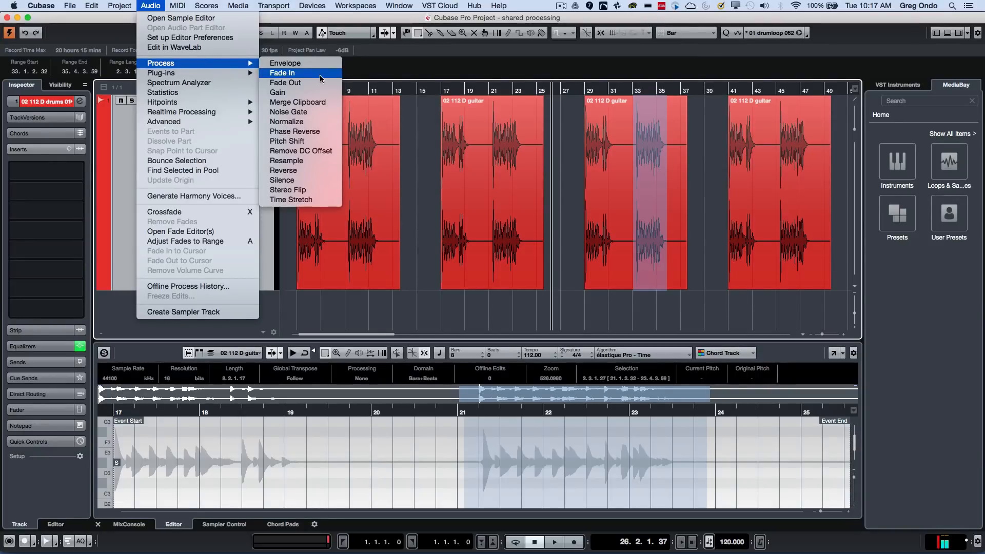
pyautogui.click(284, 82)
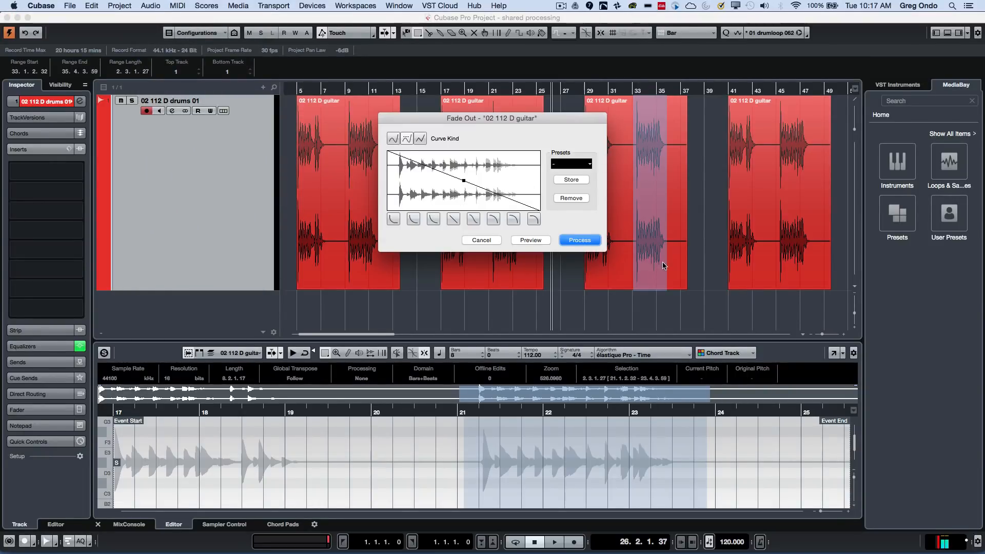
pyautogui.click(578, 240)
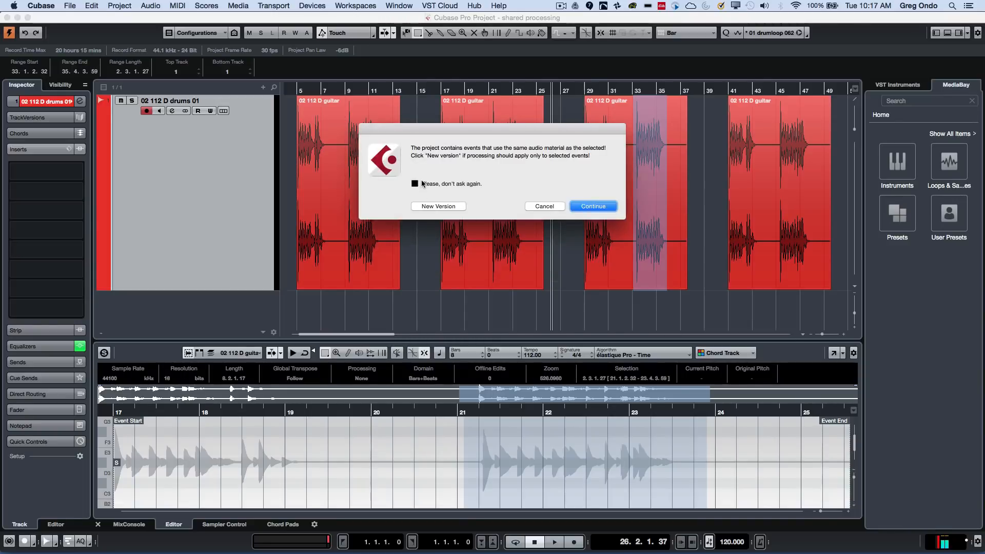
pyautogui.click(414, 183)
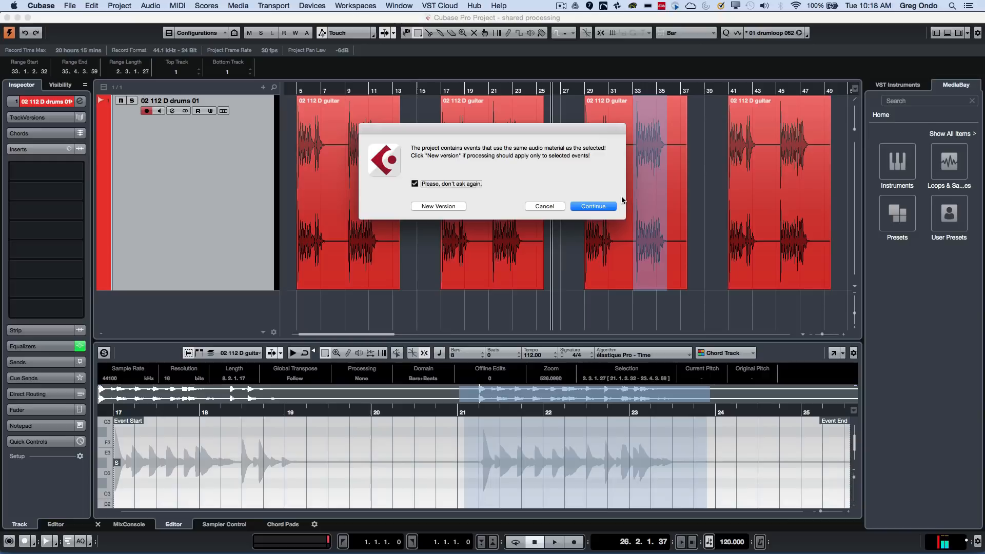
pyautogui.click(591, 206)
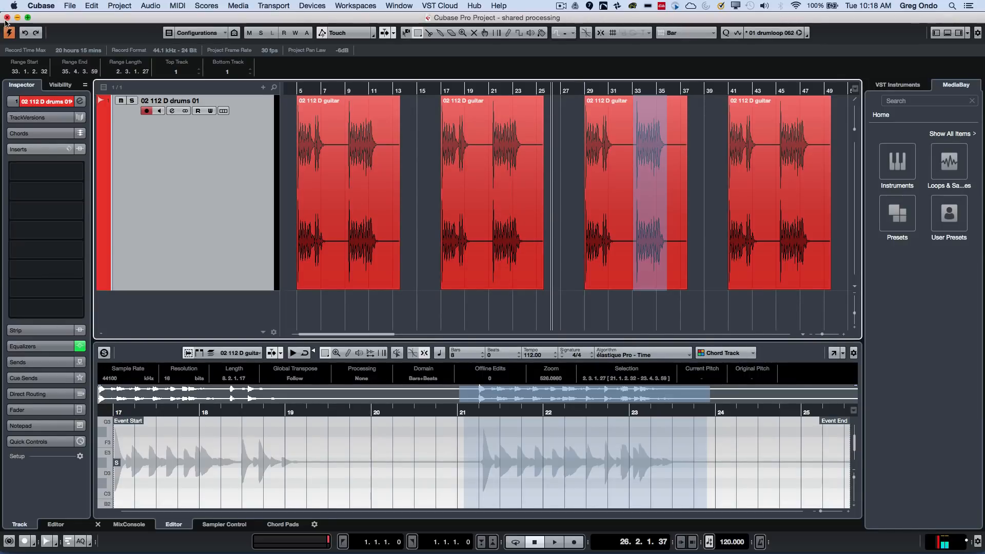
# Set Preferences > Editing > Audio 'On Processing Shared Clips' to Open Options Dialog and confirm.
pyautogui.click(41, 5)
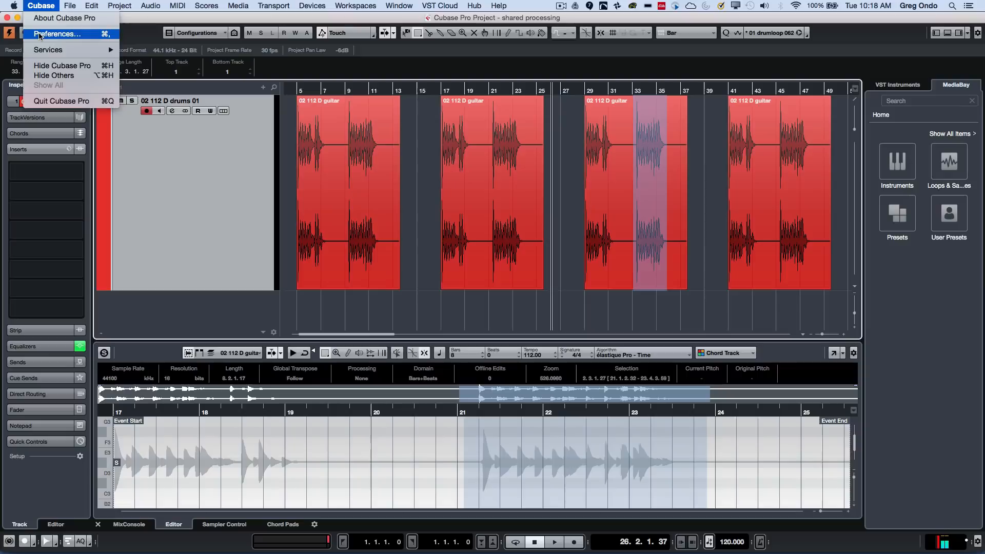
pyautogui.click(57, 34)
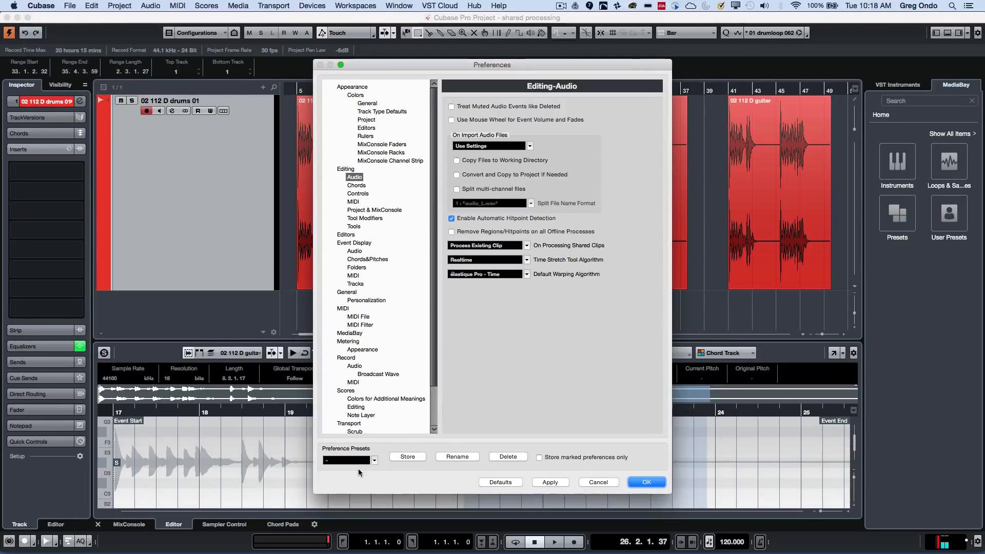
pyautogui.moveTo(579, 140)
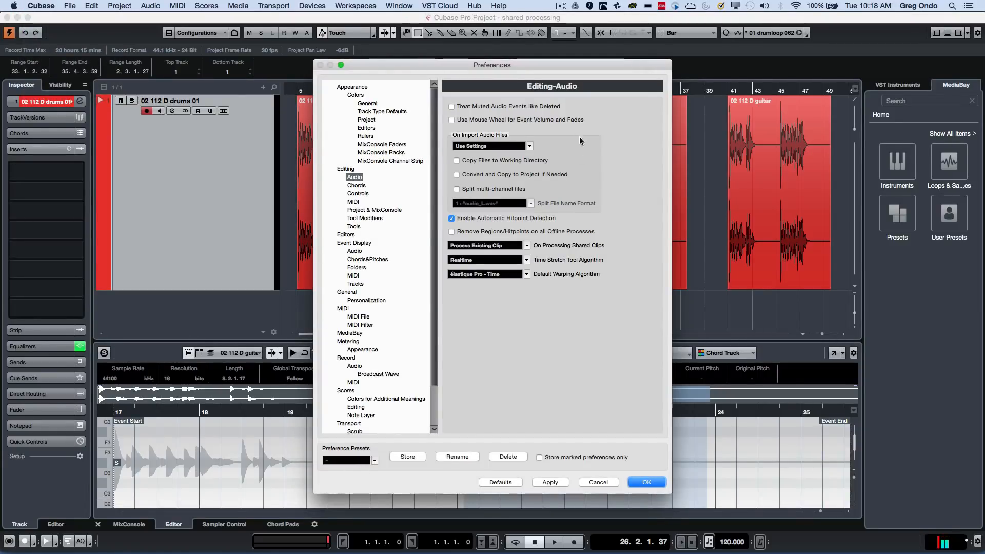
pyautogui.click(487, 246)
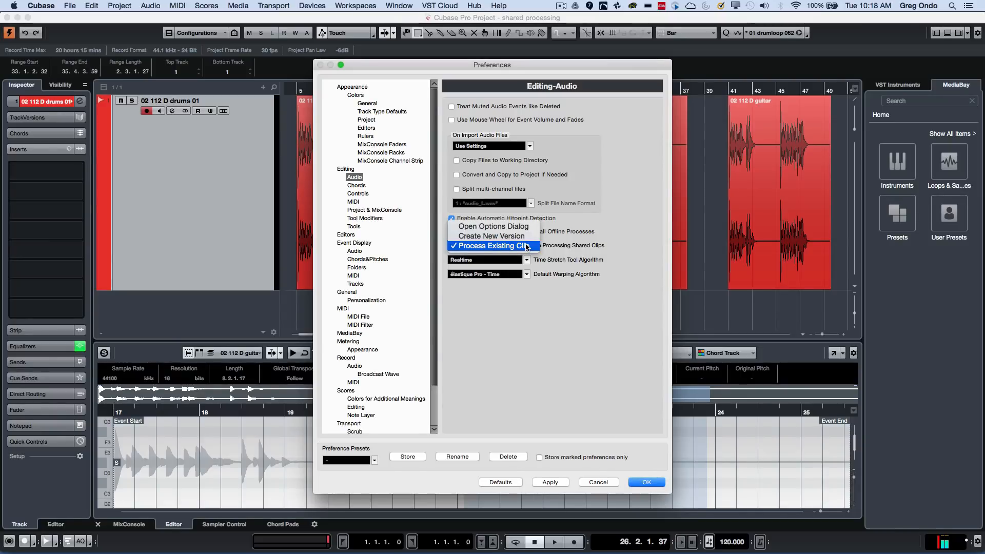
pyautogui.moveTo(493, 235)
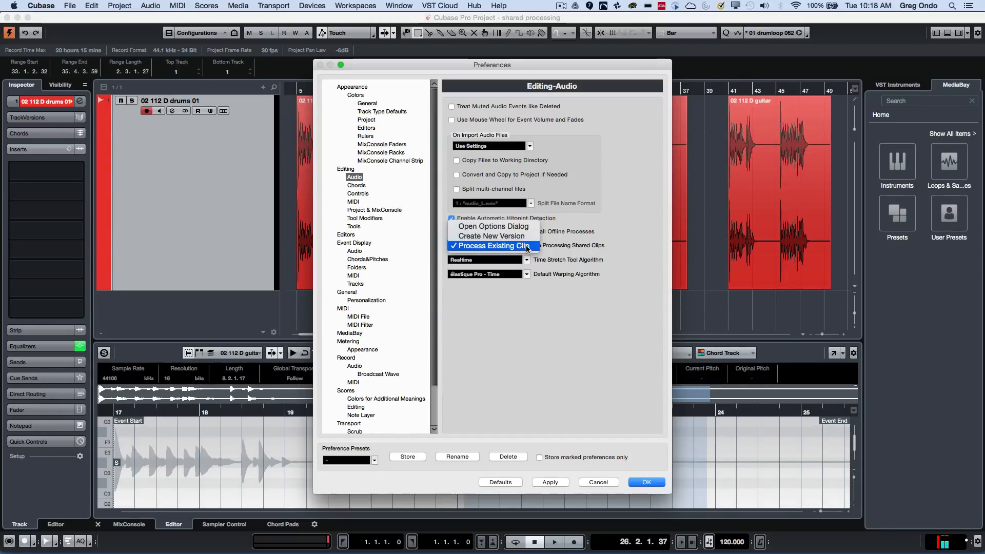
pyautogui.moveTo(493, 226)
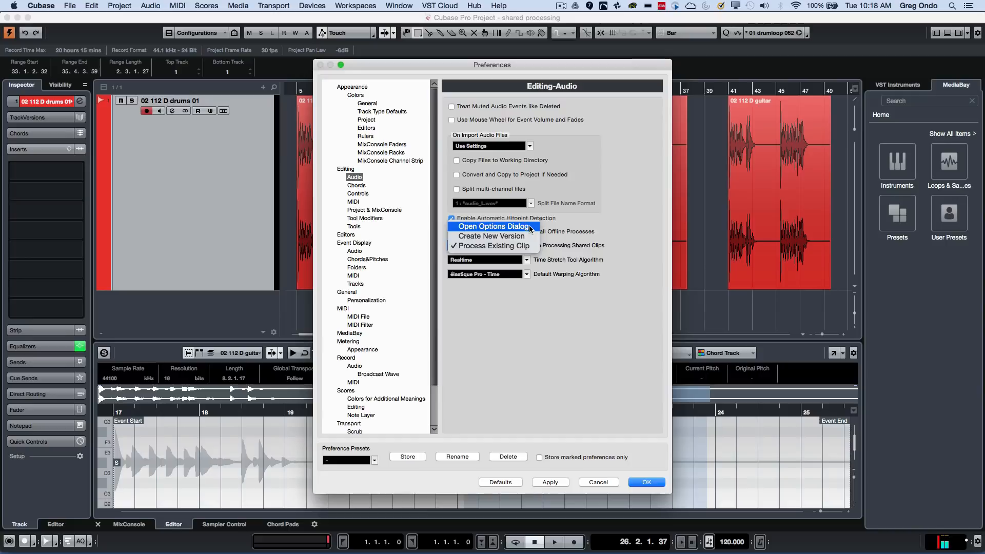
pyautogui.click(493, 226)
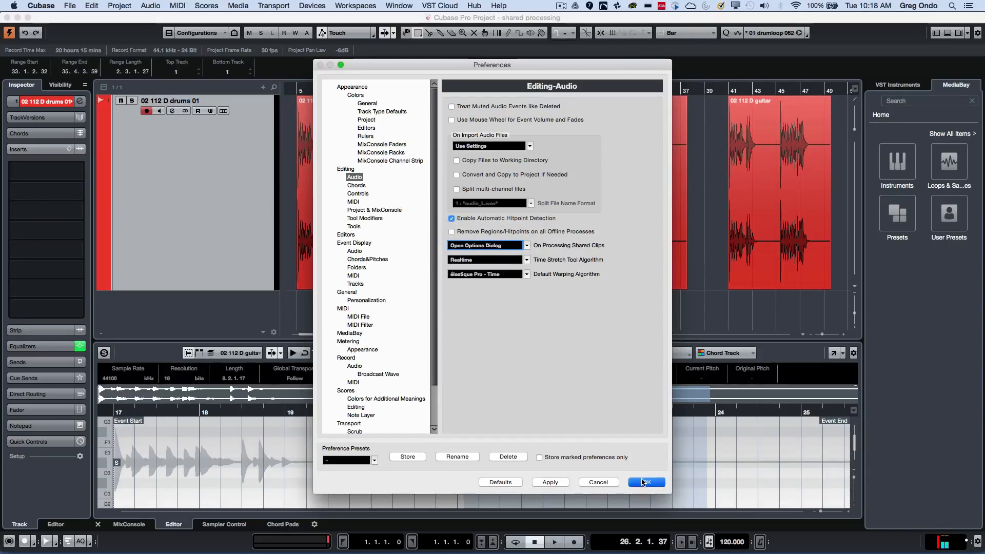
pyautogui.click(646, 482)
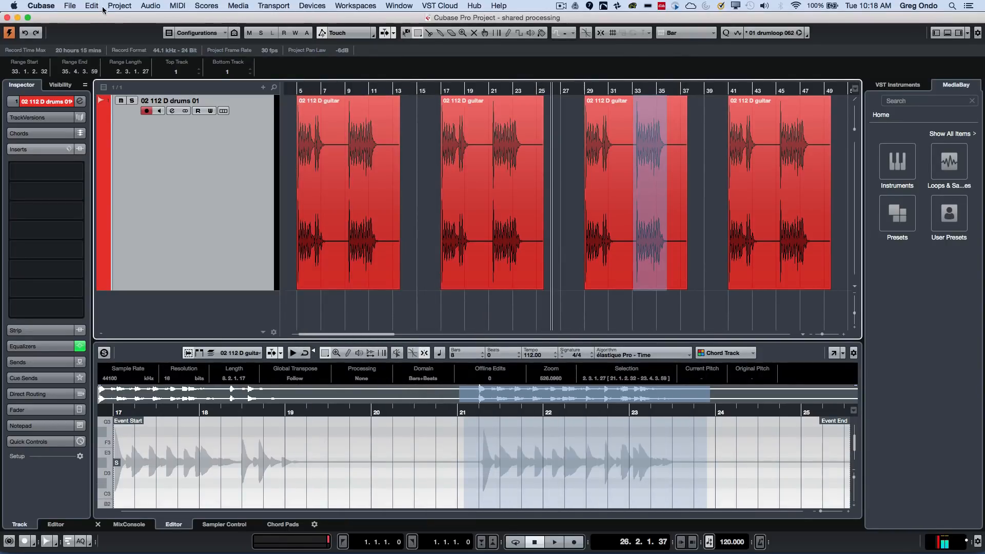
# Run Fade Out on the marked range and pick New Version in the shared-clip dialog.
pyautogui.click(151, 6)
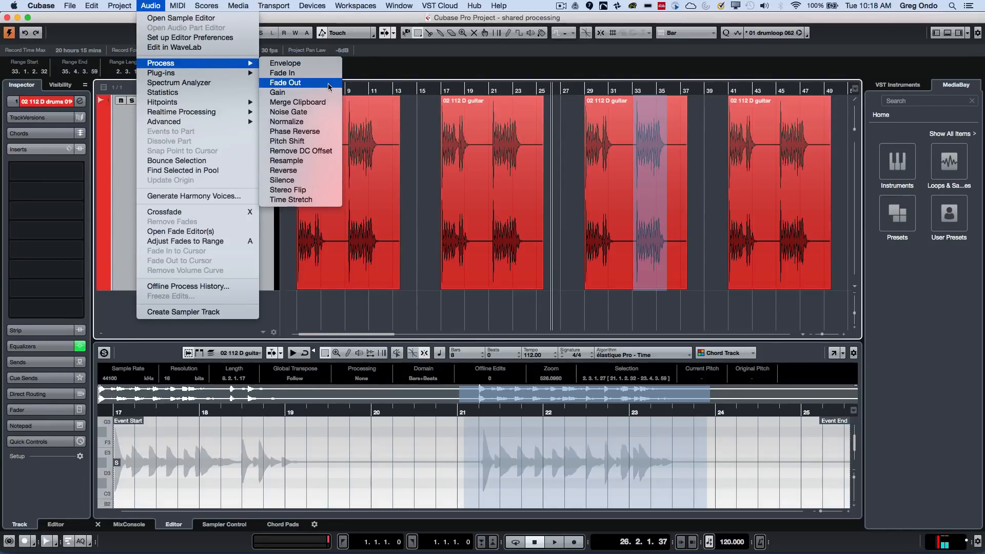
pyautogui.click(286, 82)
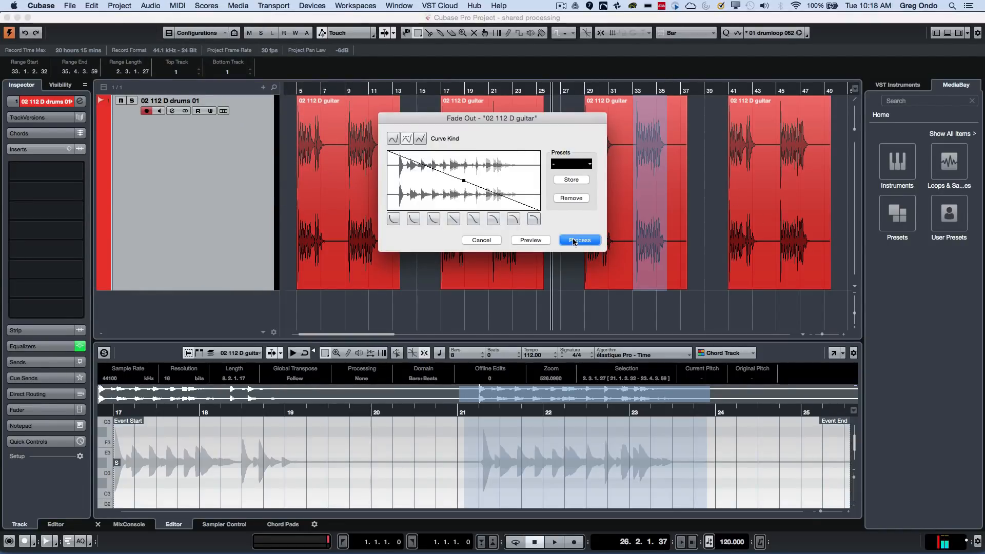
pyautogui.click(578, 240)
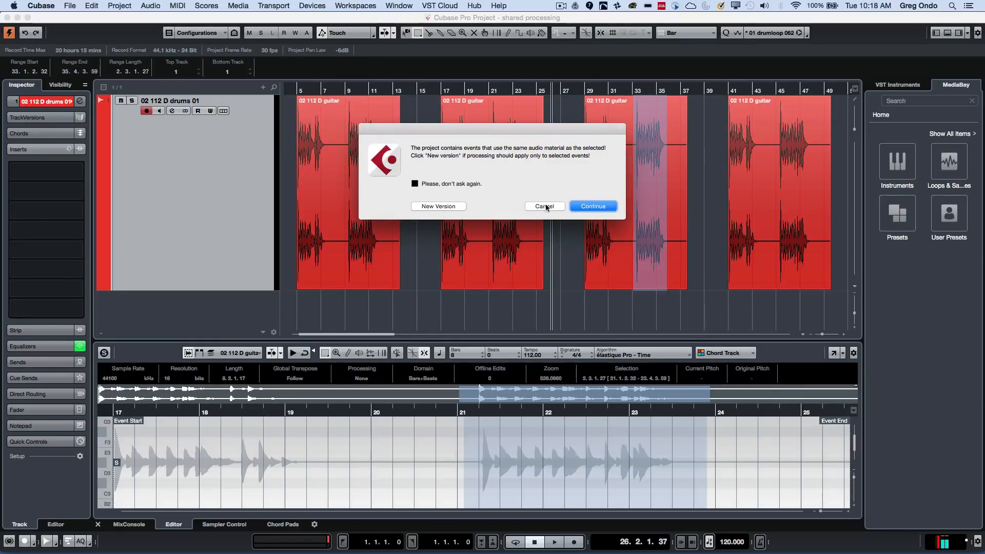
pyautogui.moveTo(438, 206)
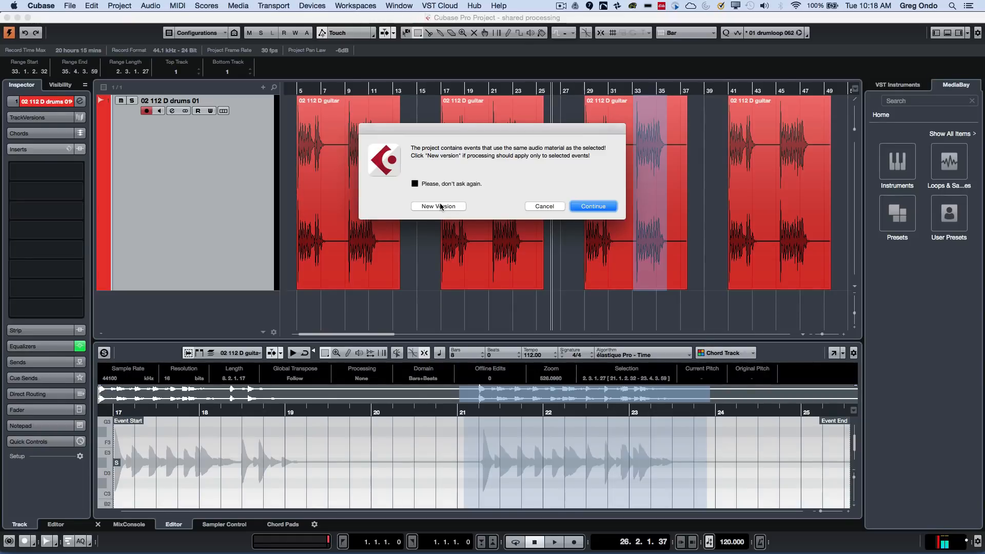
pyautogui.click(591, 206)
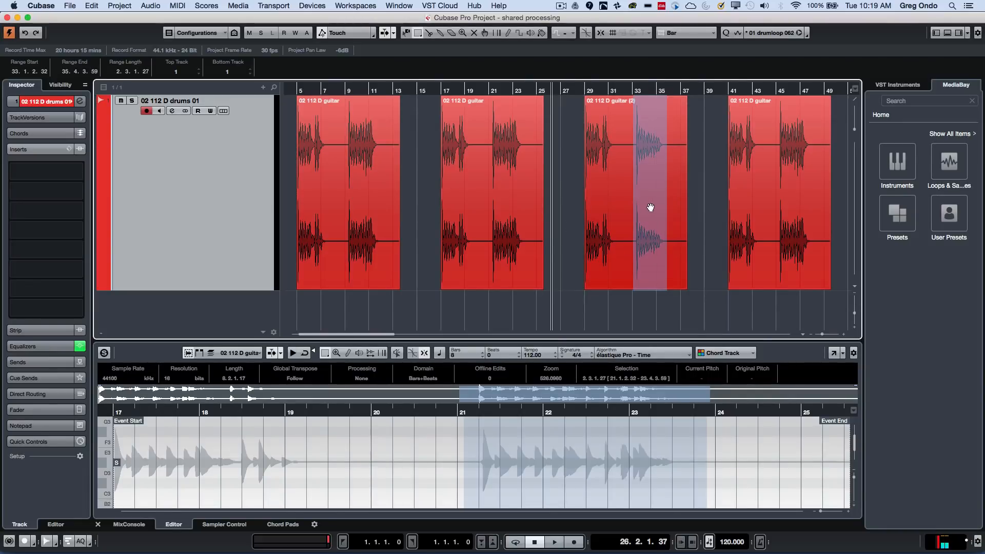
pyautogui.moveTo(643, 207)
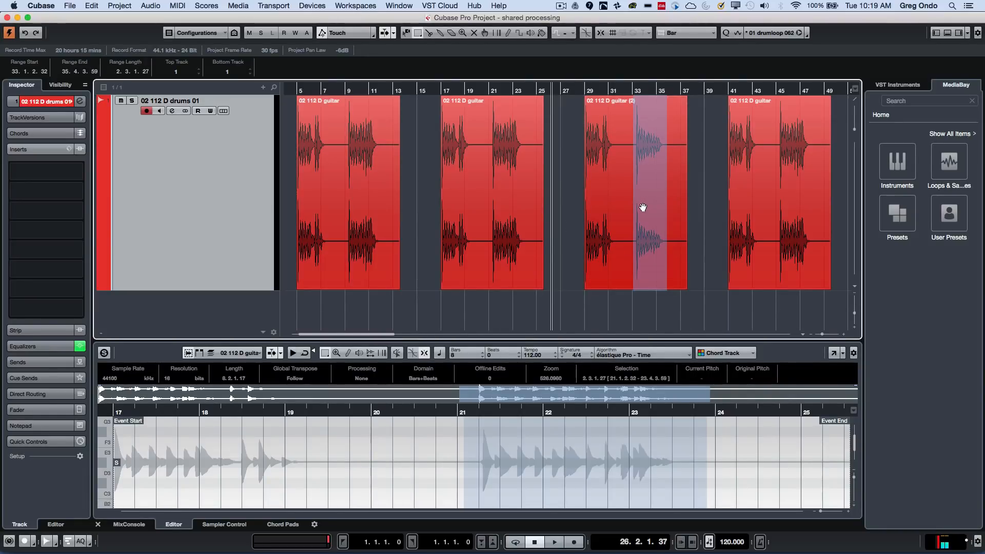